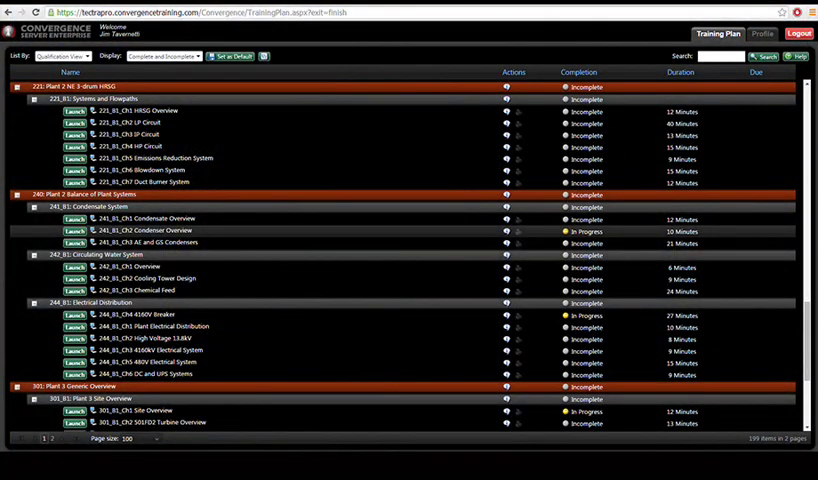
# Select the Steam Turbine Chapter 5 Main Steam row in the Training Plan and launch it
pyautogui.click(150, 158)
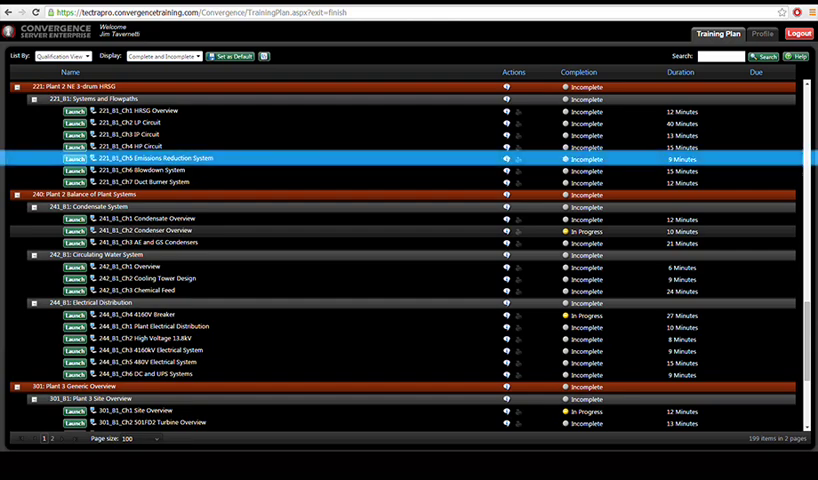
pyautogui.click(75, 159)
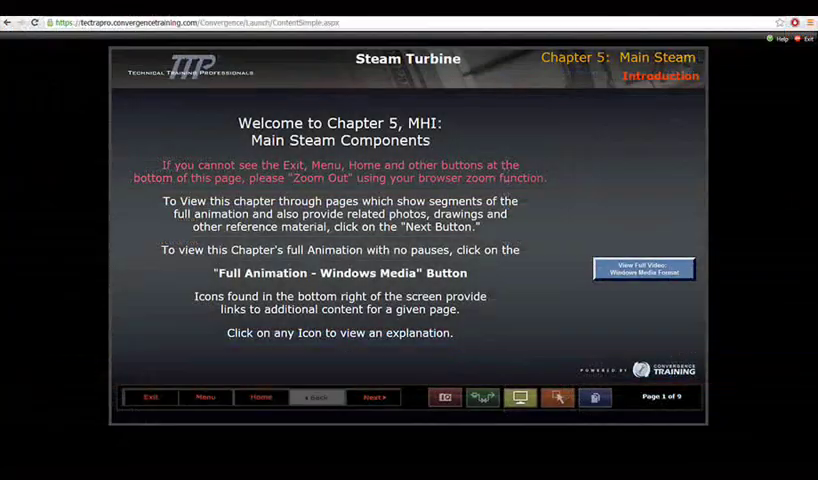